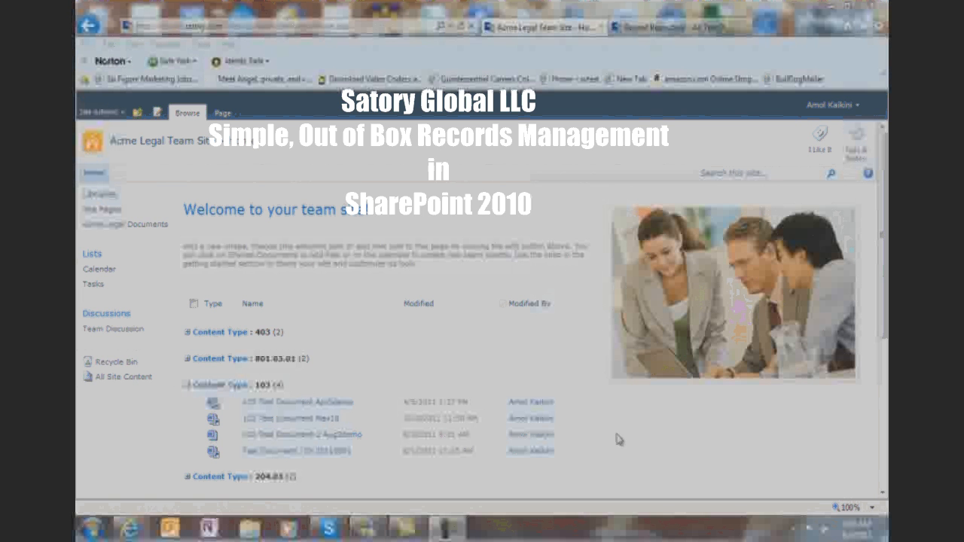
mouse_move(607, 436)
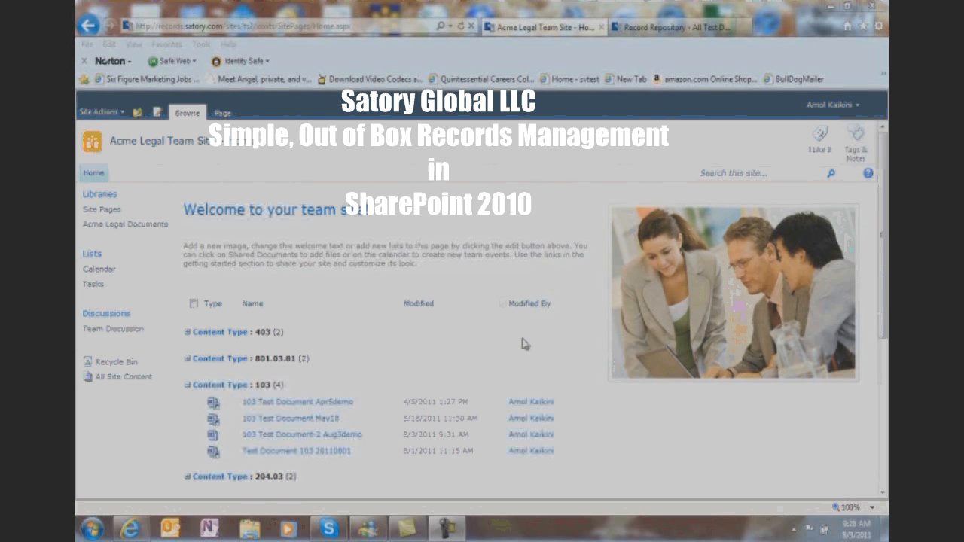
mouse_move(539, 351)
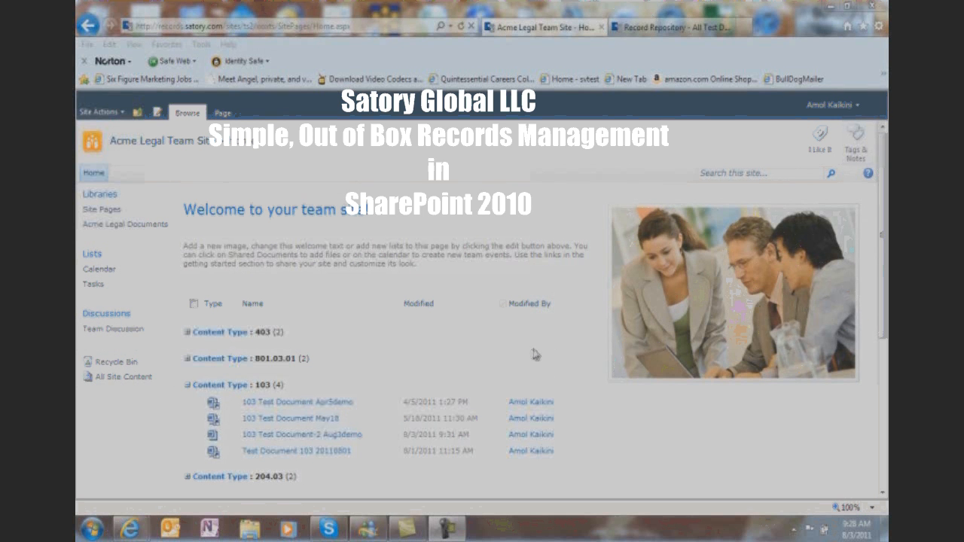
mouse_move(566, 347)
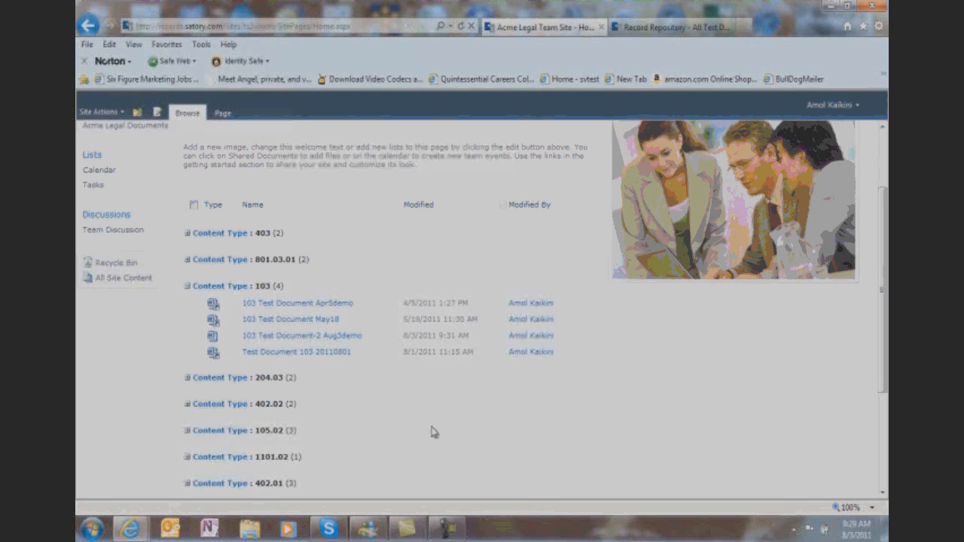
mouse_move(379, 433)
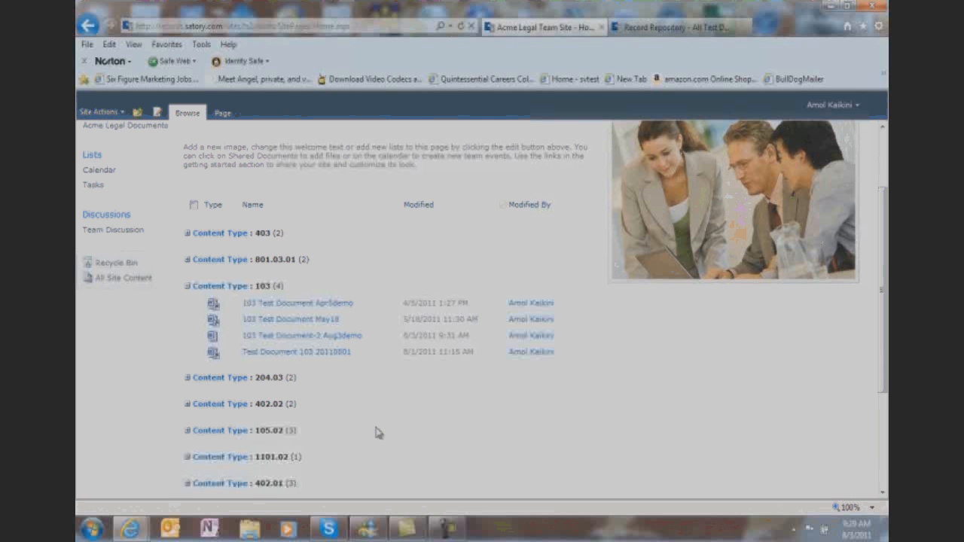
mouse_move(410, 425)
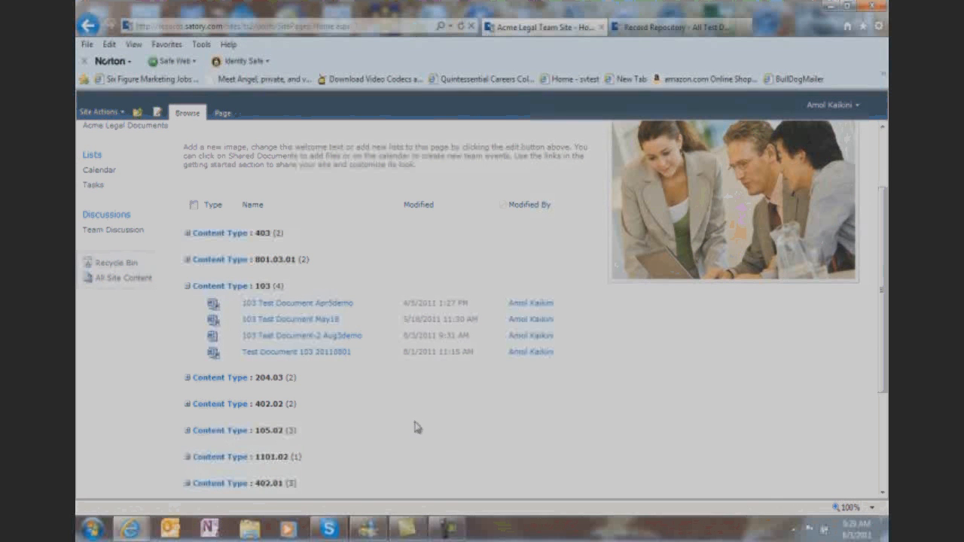
mouse_move(397, 433)
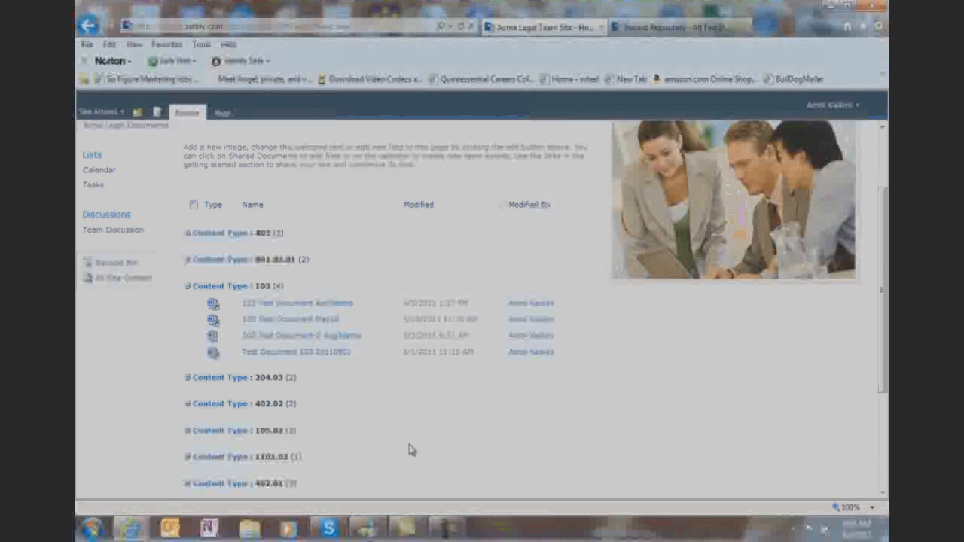
mouse_move(400, 457)
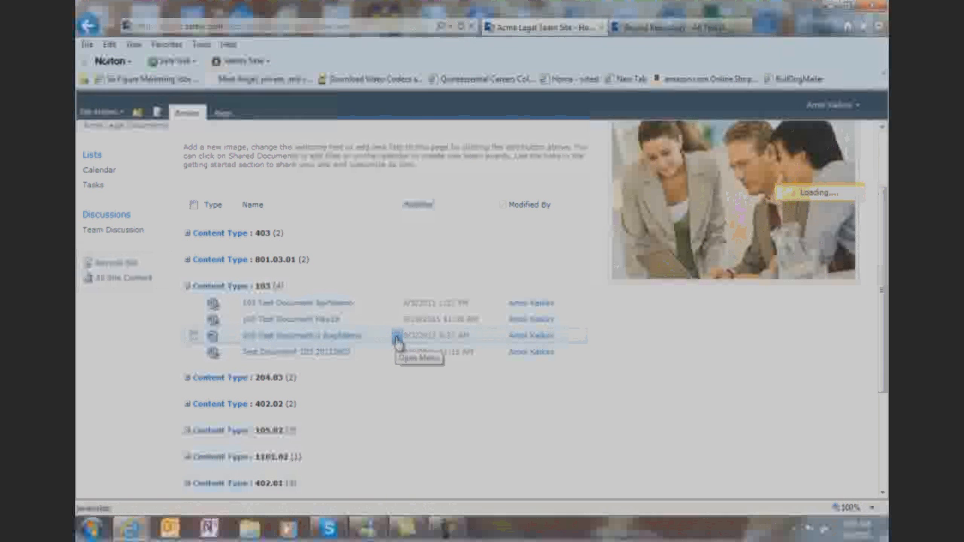
Send 103 Test Document-2 Aug3demo to the Department Records Center and confirm.
click(396, 335)
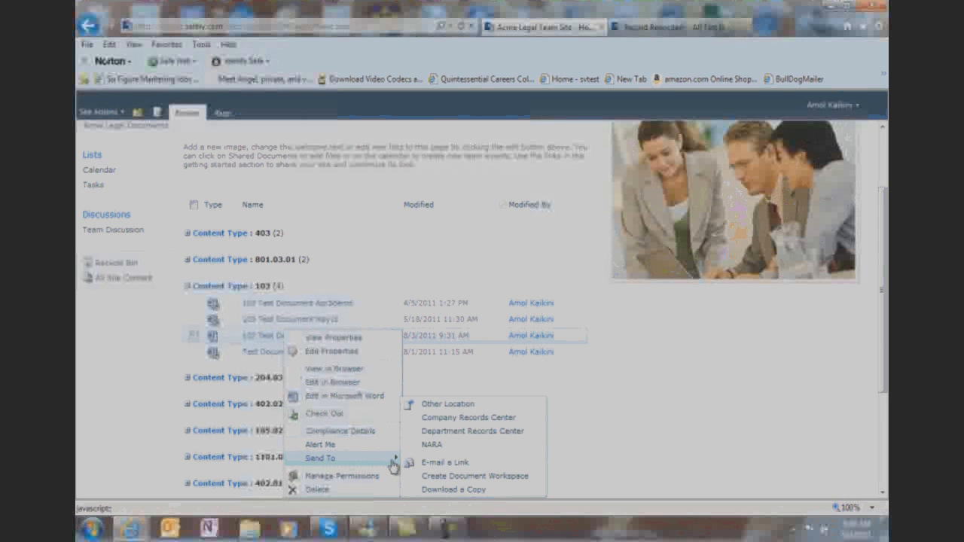
mouse_move(477, 432)
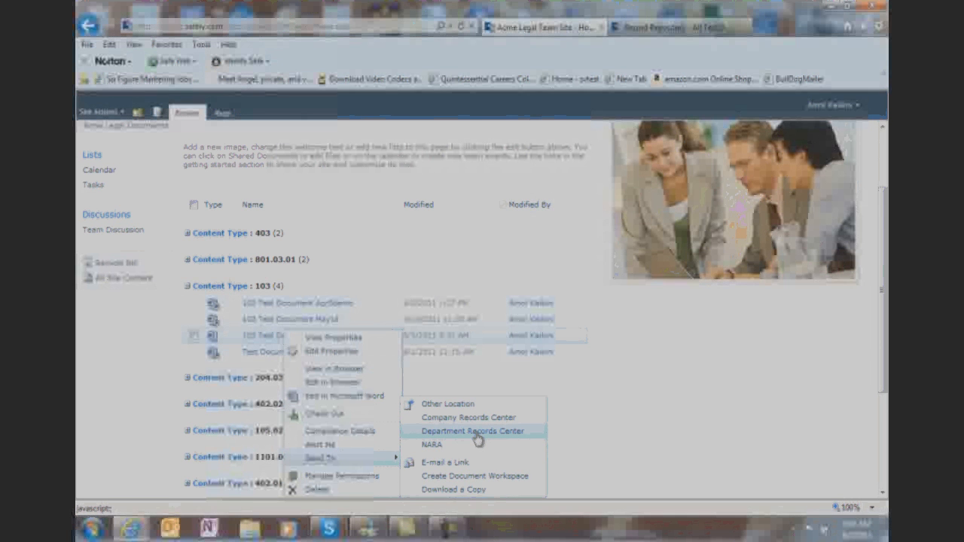
click(473, 431)
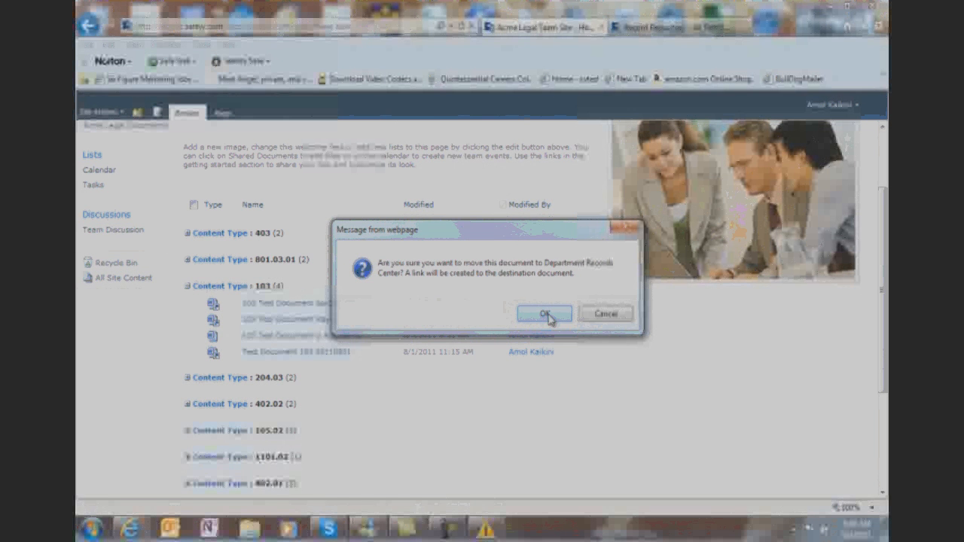
click(544, 313)
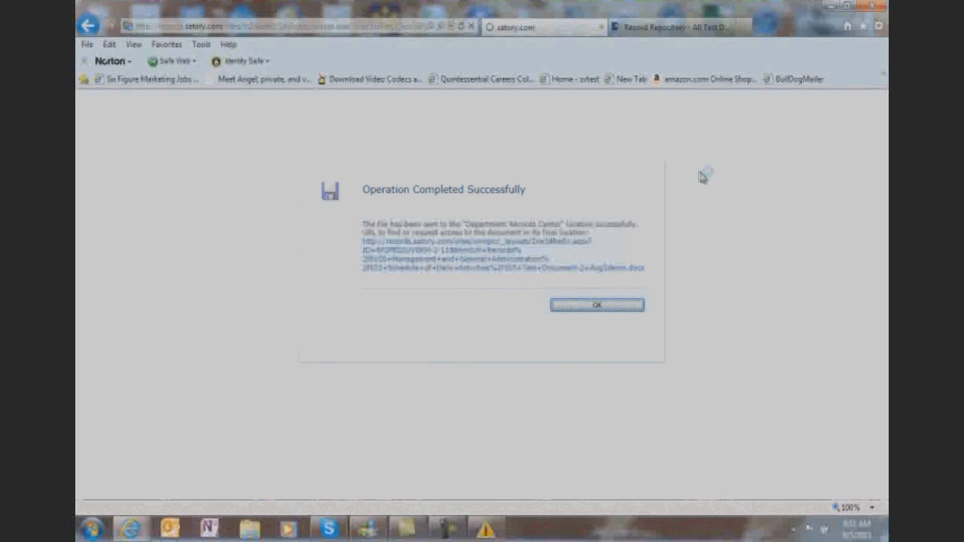
Dismiss the Operation Completed Successfully page and scroll down the team site.
click(597, 305)
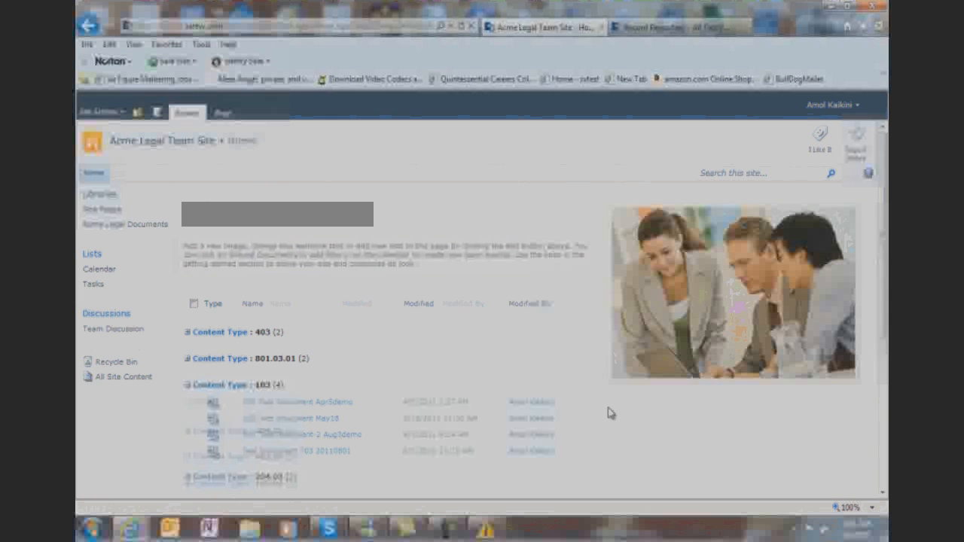
scroll(down, 3)
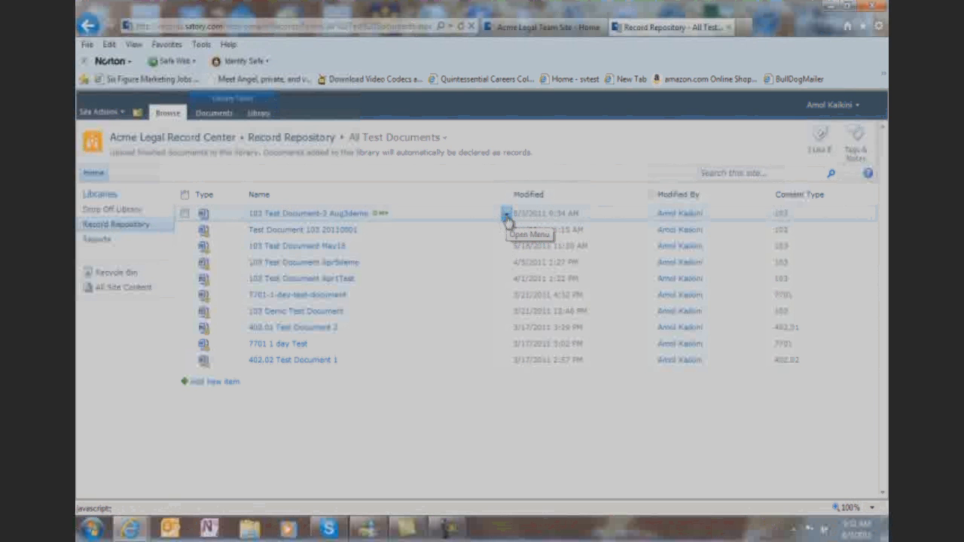
Open Compliance Details for 103 Test Document-2 Aug3demo in the Record Repository.
click(506, 214)
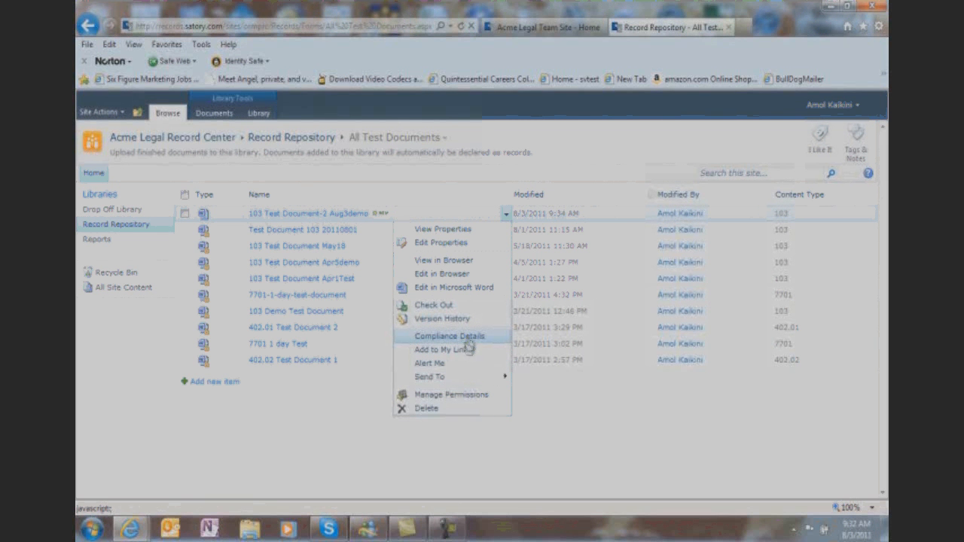
click(449, 335)
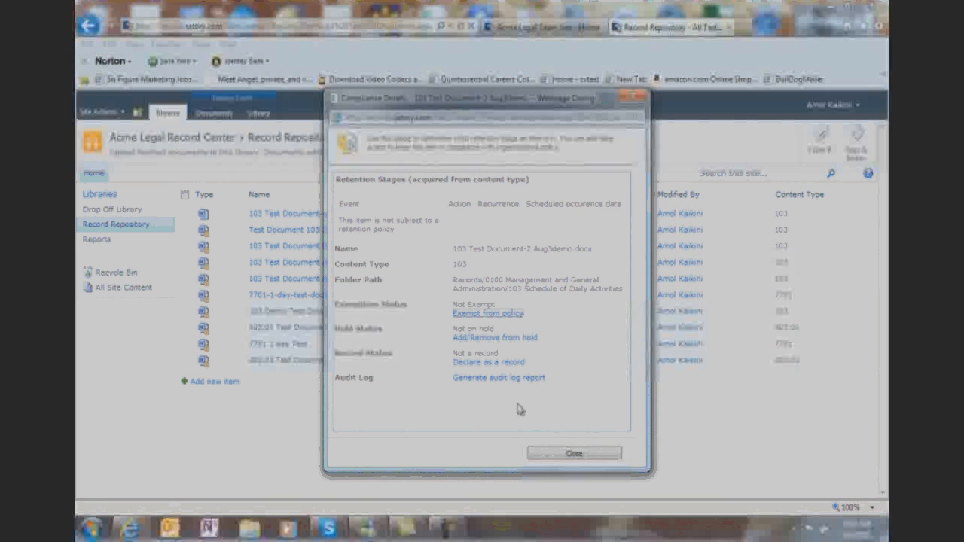
mouse_move(490, 372)
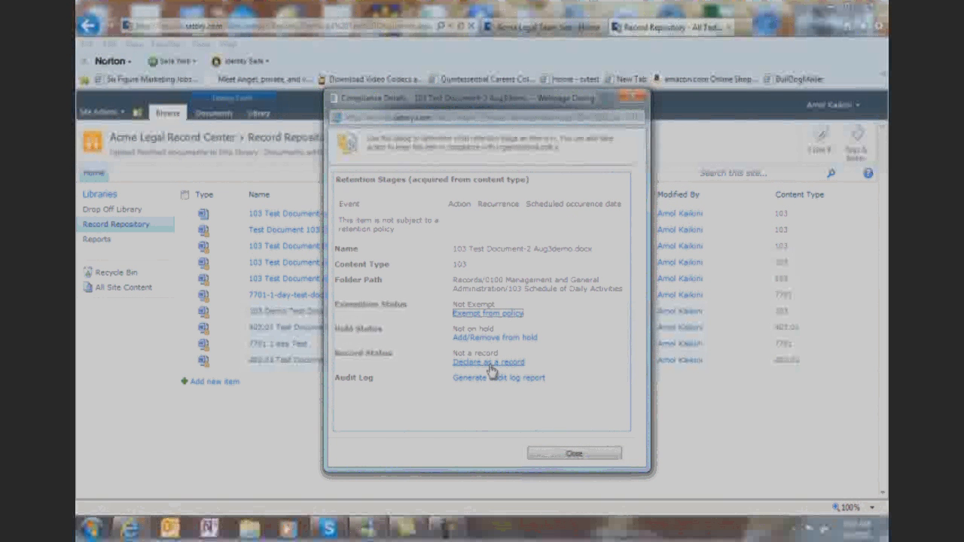
Declare 103 Test Document-2 Aug3demo a record, accept the lock-down warning, and close.
click(487, 362)
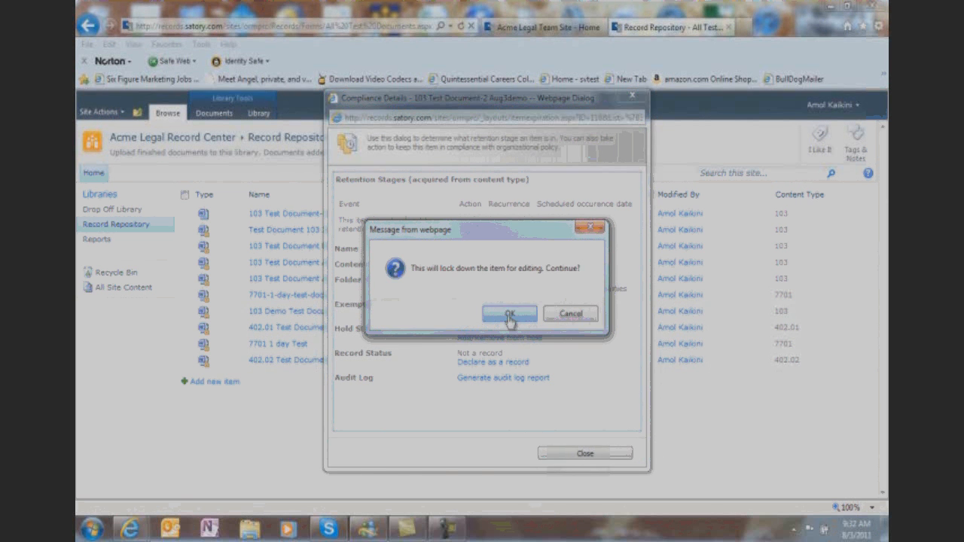
click(510, 314)
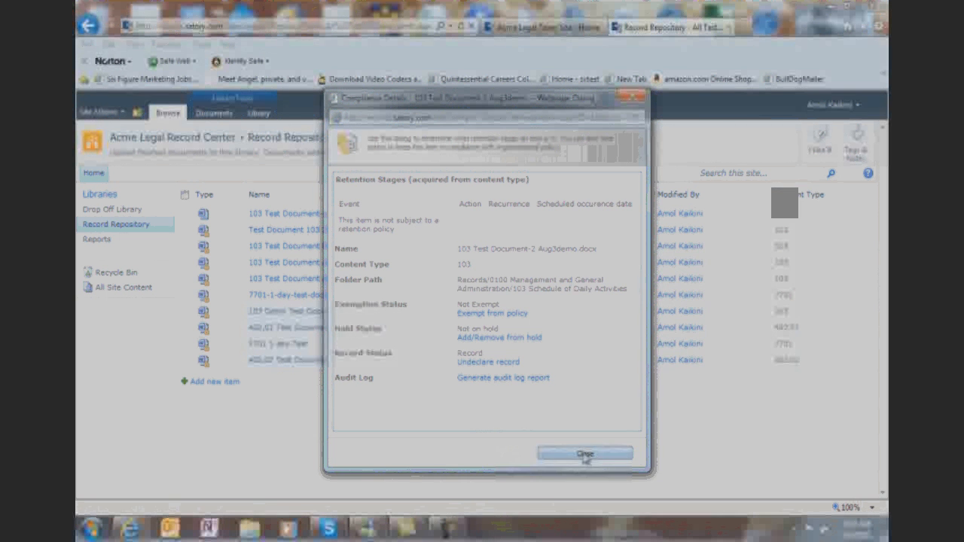
click(582, 453)
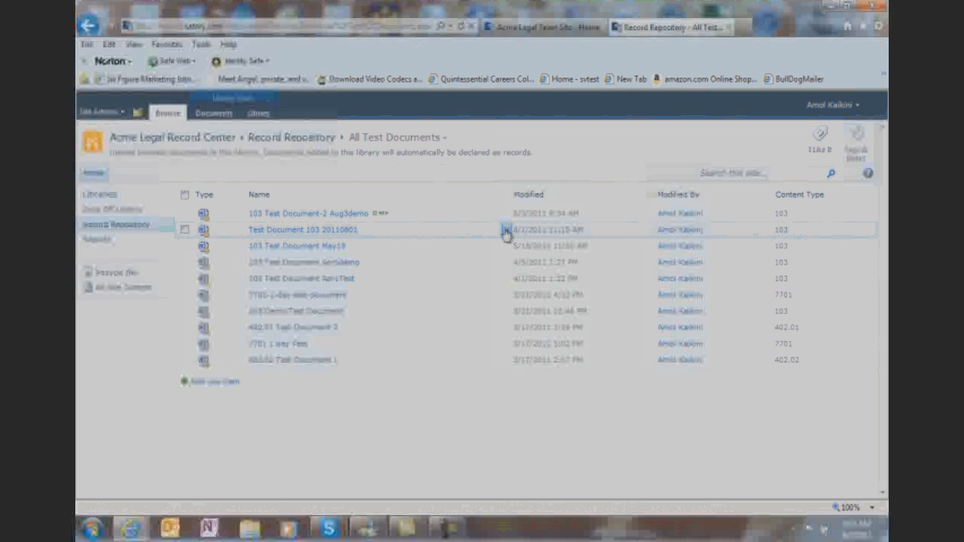
mouse_move(399, 245)
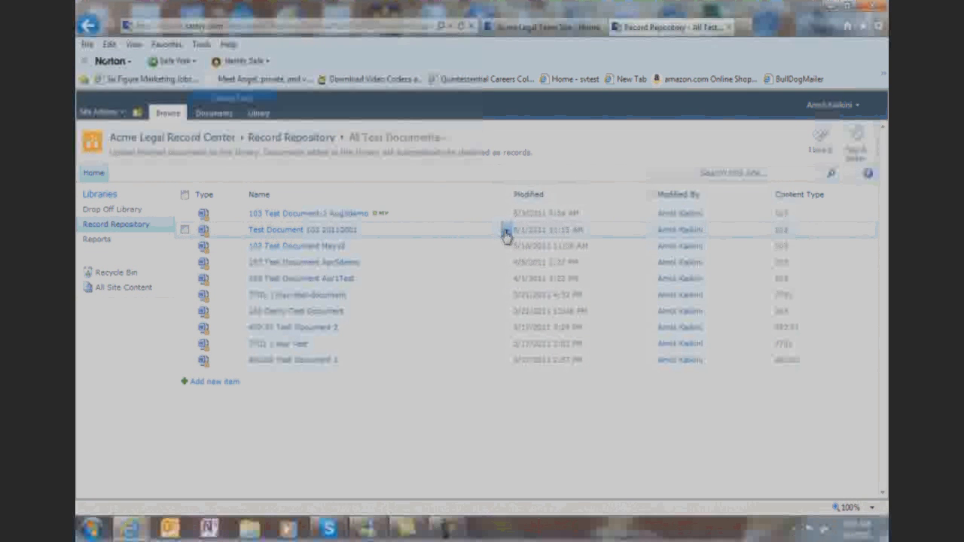
click(506, 230)
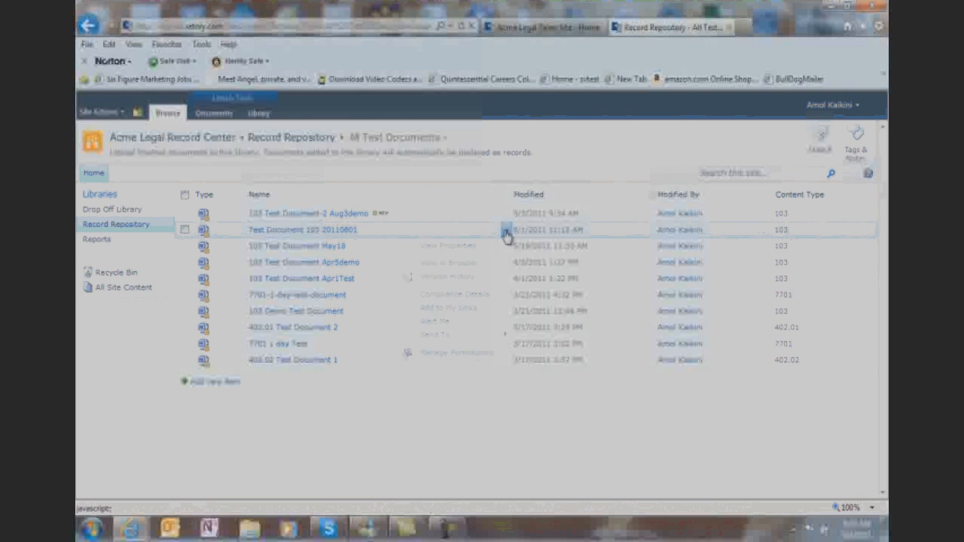
click(452, 294)
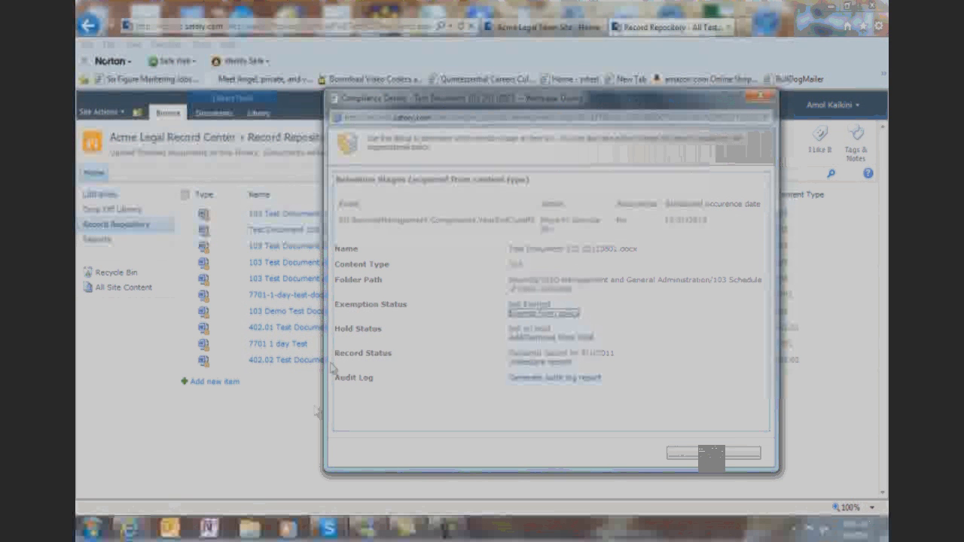
mouse_move(391, 226)
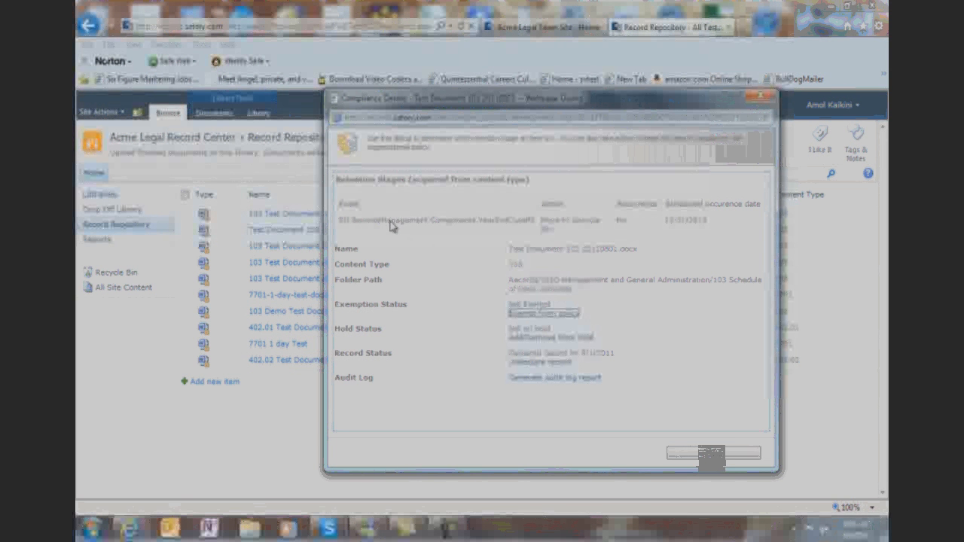